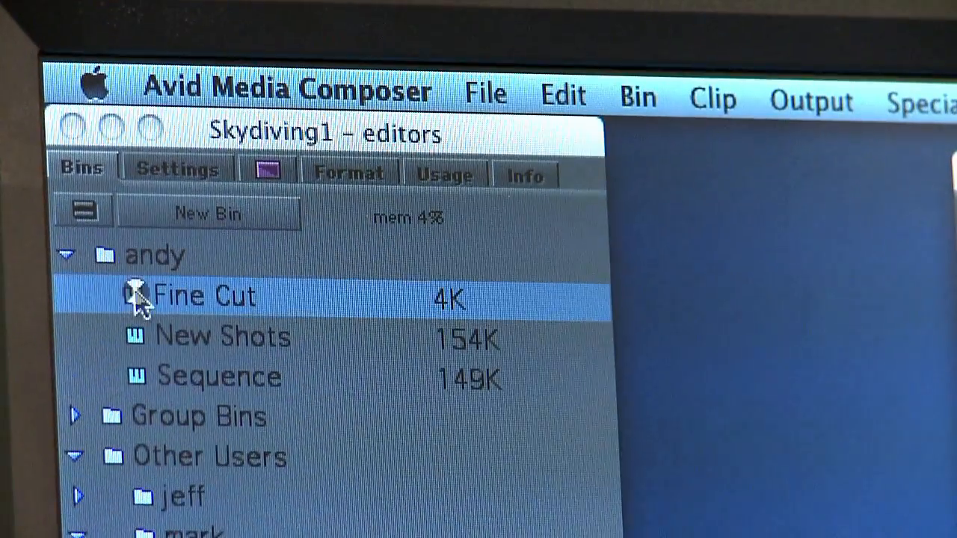
- Open the empty Fine Cut bin from the project window's Bins tab
double_click(202, 296)
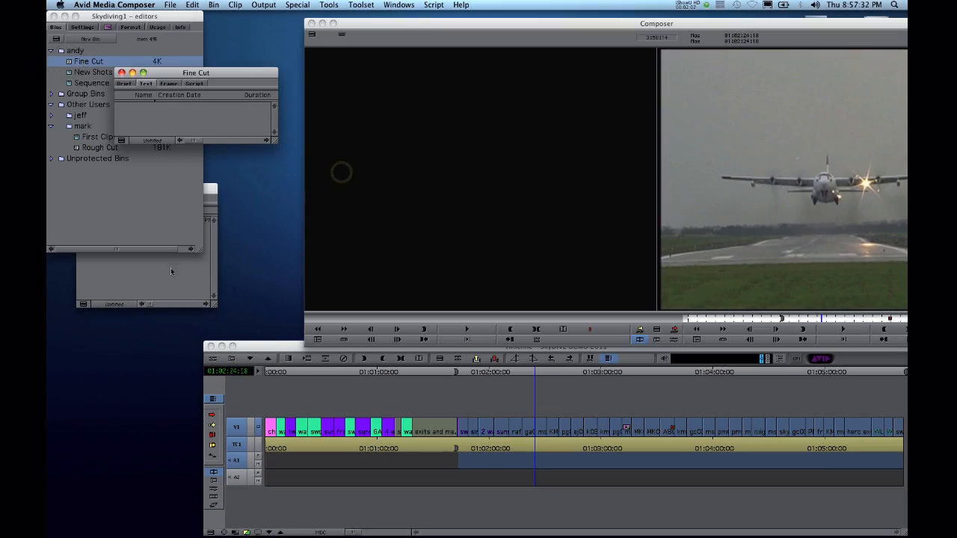